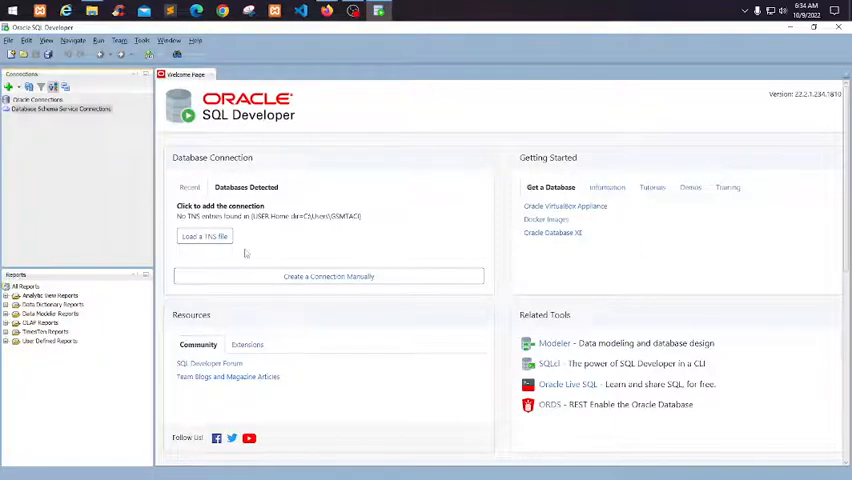
{"action": "mouse_move", "coordinate": [350, 260]}
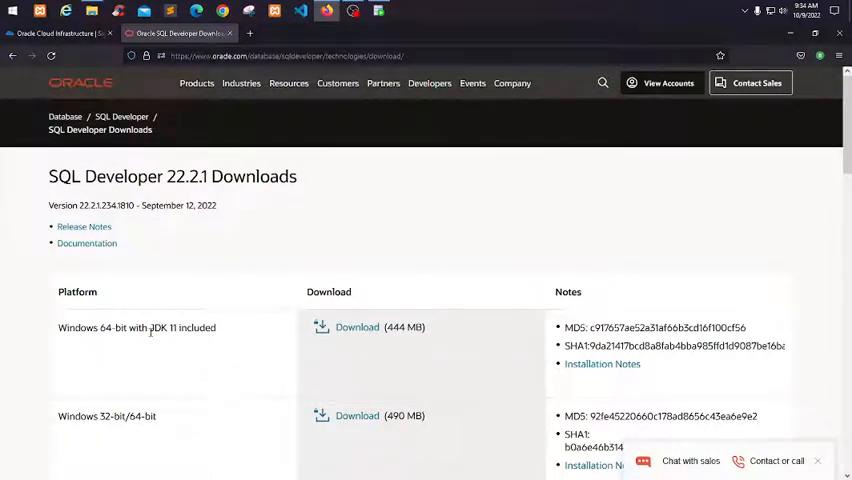
{"action": "mouse_move", "coordinate": [240, 292]}
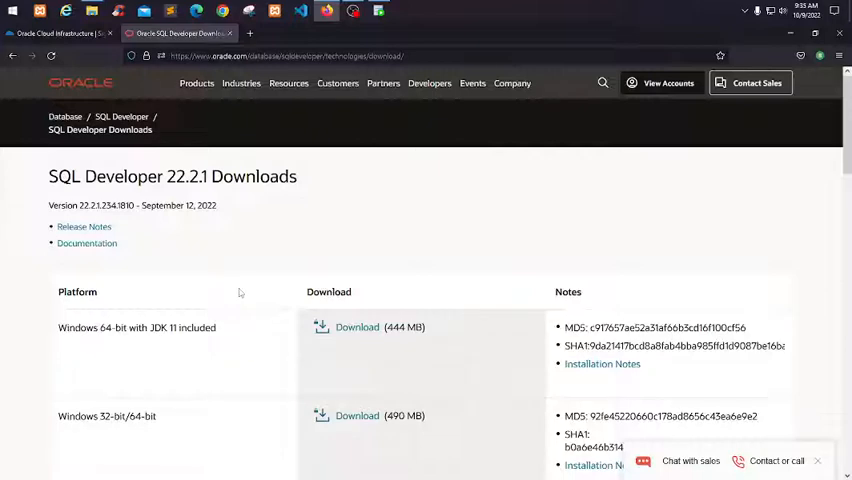
Scroll through the SQL Developer downloads table before moving to the Oracle Cloud console
{"action": "scroll", "scroll_direction": "down", "scroll_amount": 3}
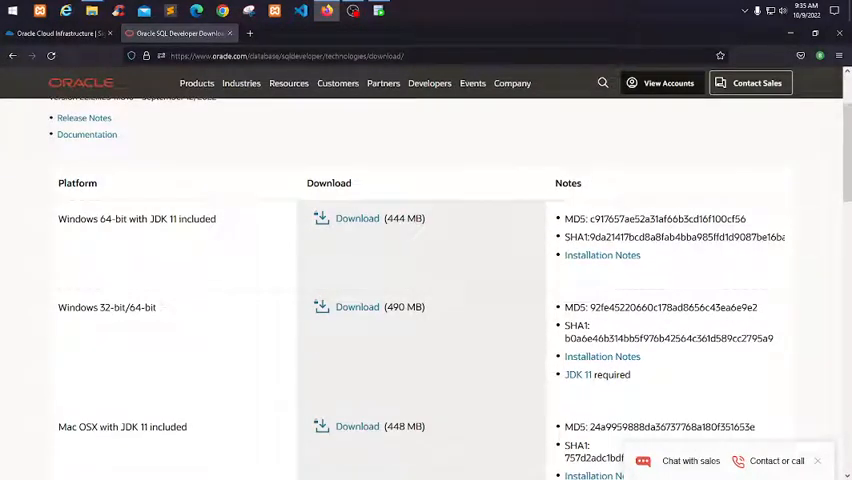
{"action": "scroll", "scroll_direction": "down", "scroll_amount": 3}
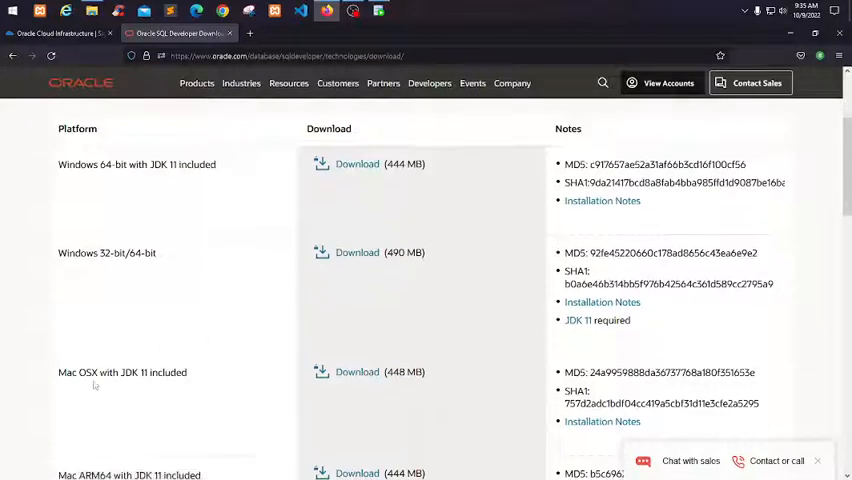
{"action": "scroll", "scroll_direction": "down", "scroll_amount": 3}
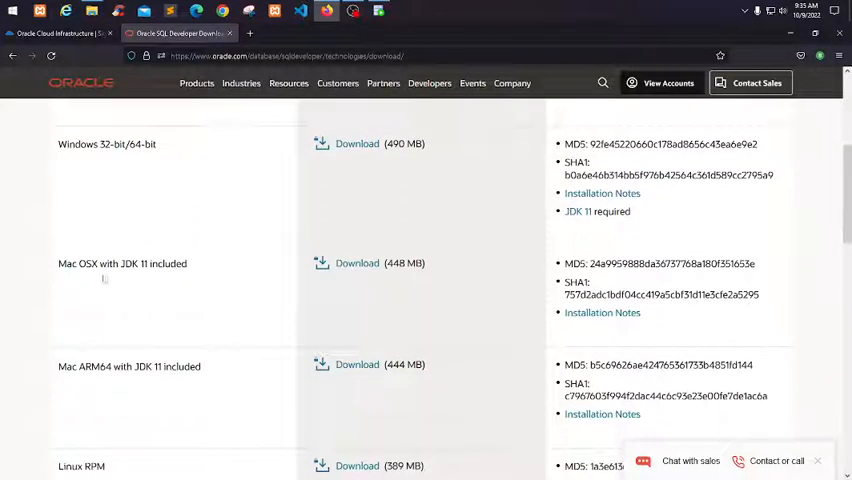
{"action": "scroll", "scroll_direction": "down", "scroll_amount": 3}
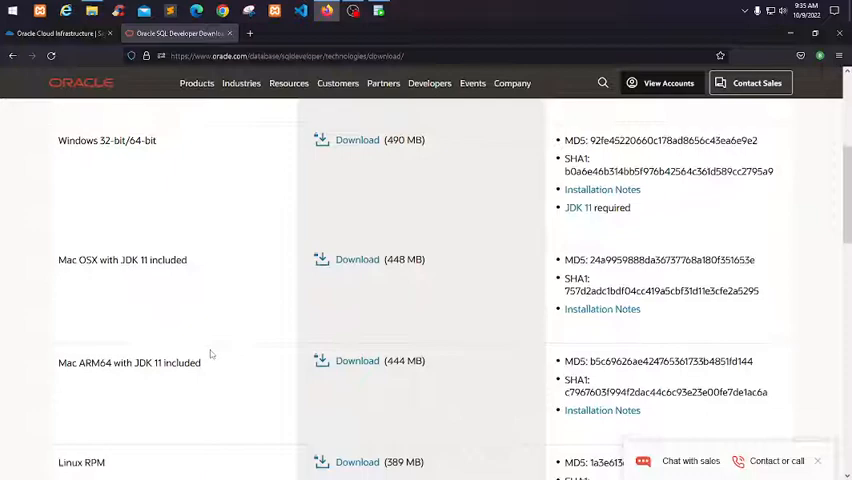
{"action": "scroll", "scroll_direction": "down", "scroll_amount": 3}
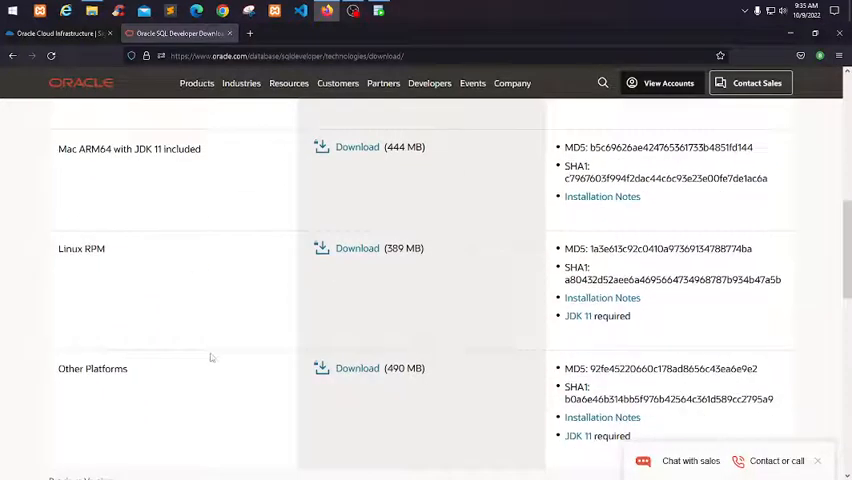
{"action": "scroll", "scroll_direction": "up", "scroll_amount": 3}
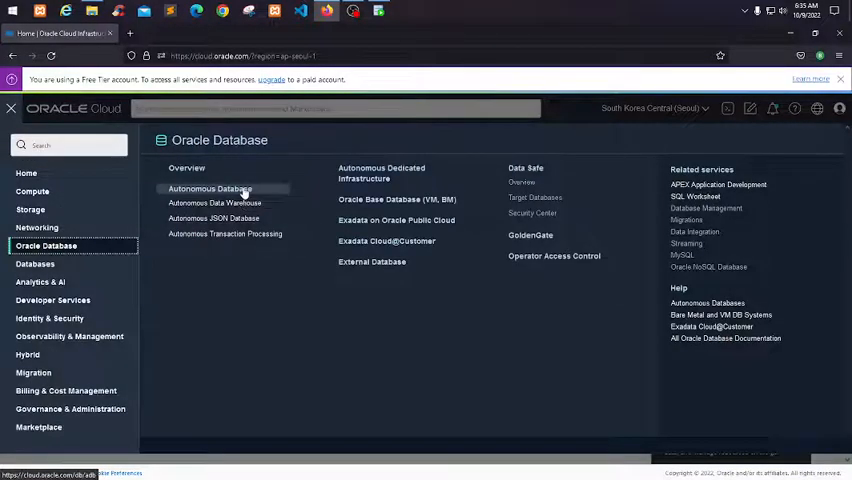
Download the client credentials wallet for the atmagpantay Autonomous Database from its DB Connection panel
{"action": "left_click", "coordinate": [210, 188]}
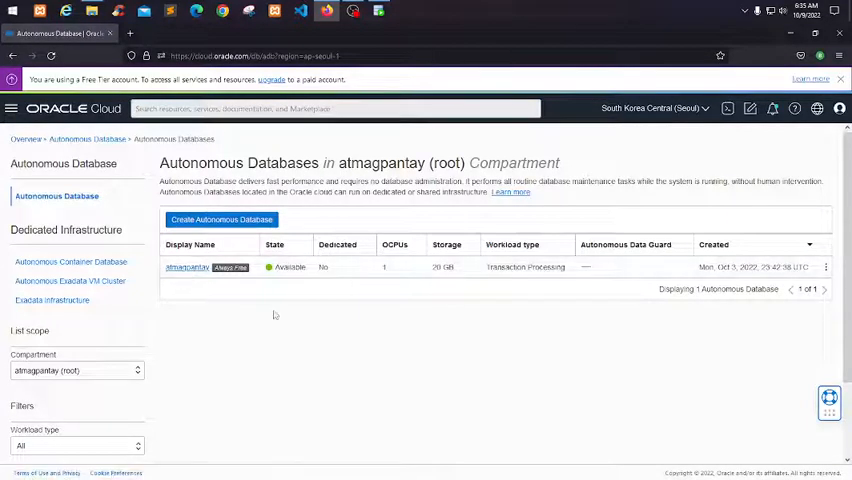
{"action": "left_click", "coordinate": [188, 268]}
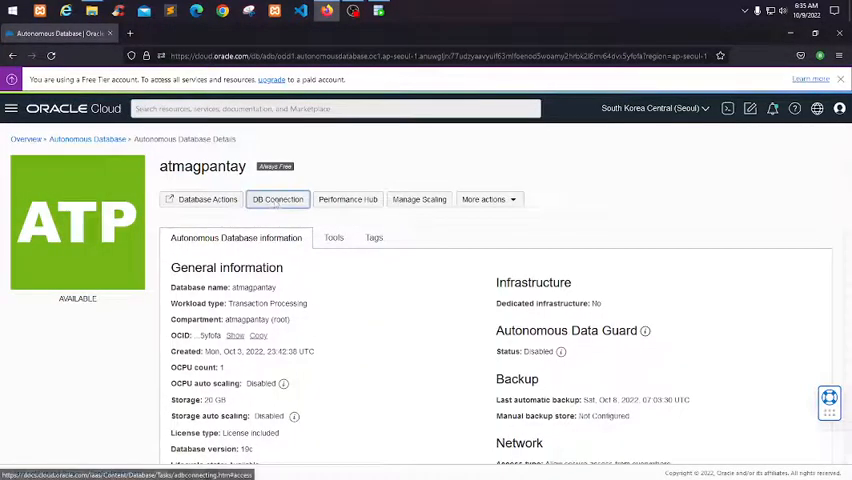
{"action": "left_click", "coordinate": [276, 200]}
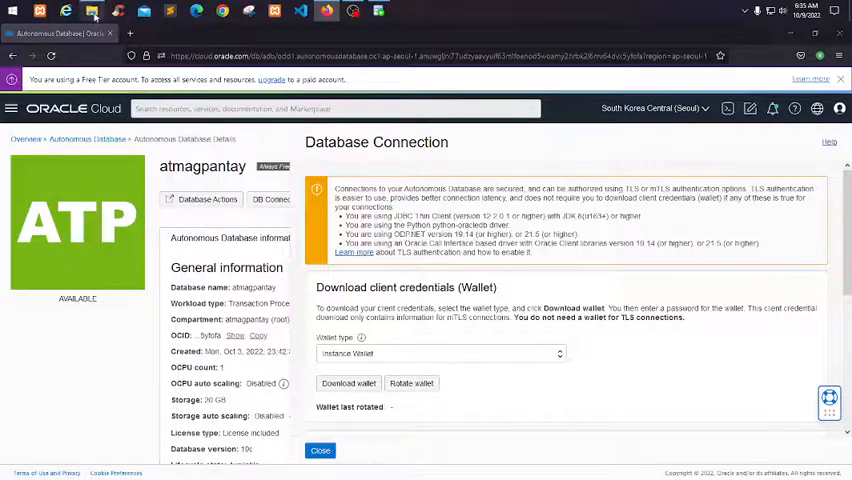
{"action": "left_click", "coordinate": [92, 12]}
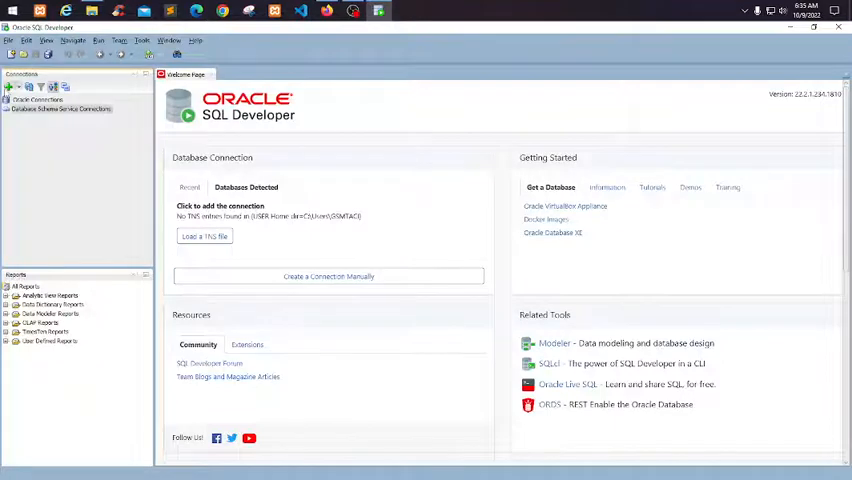
Create a new connection named atmagpantay with username and password, using the Cloud Wallet connection type
{"action": "left_click", "coordinate": [328, 276]}
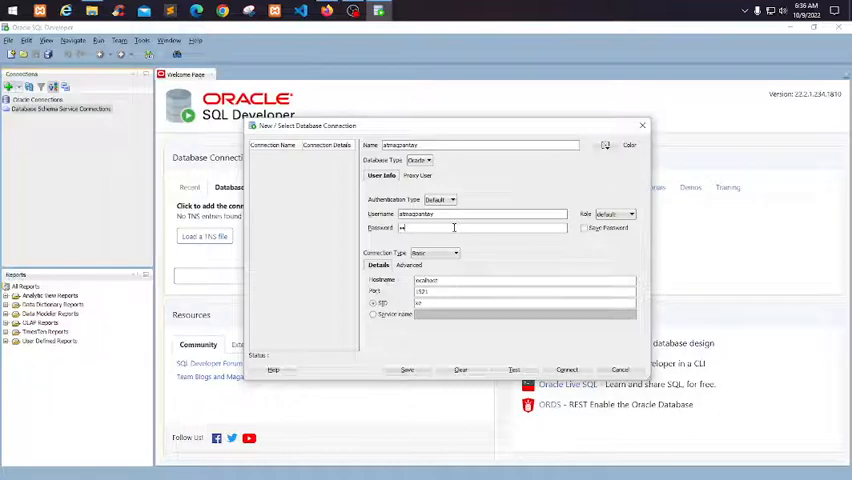
{"action": "type", "text": "password"}
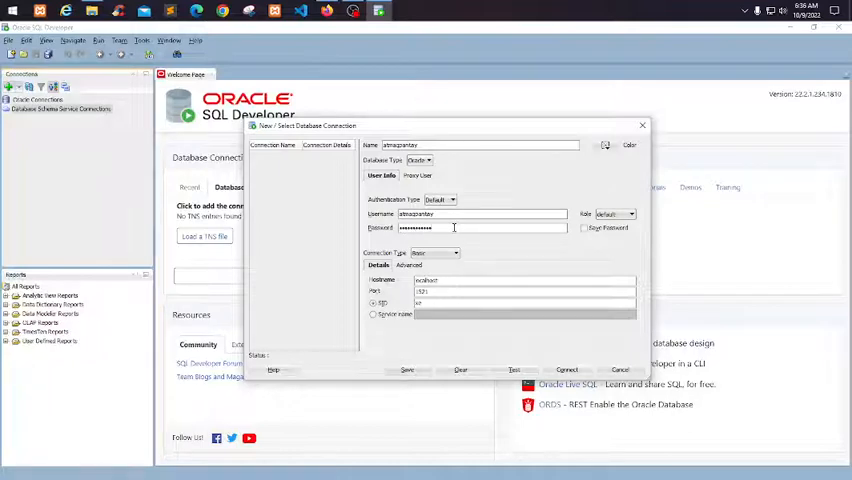
{"action": "left_click", "coordinate": [456, 252]}
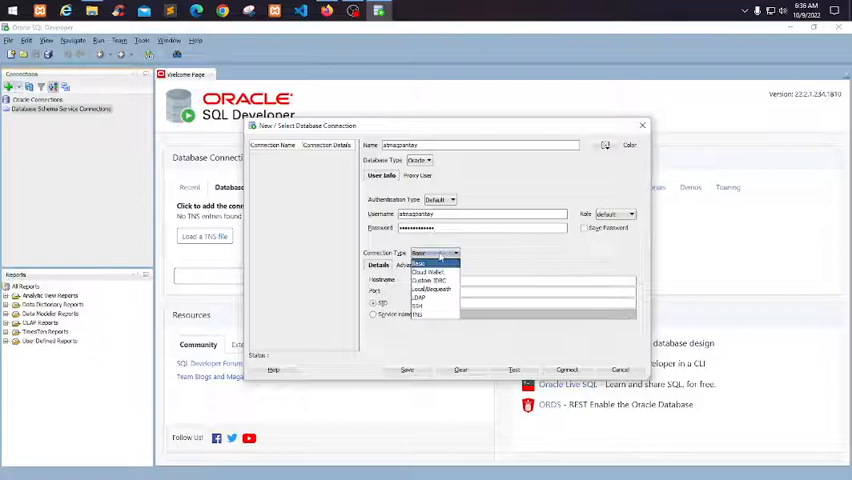
{"action": "left_click", "coordinate": [428, 272]}
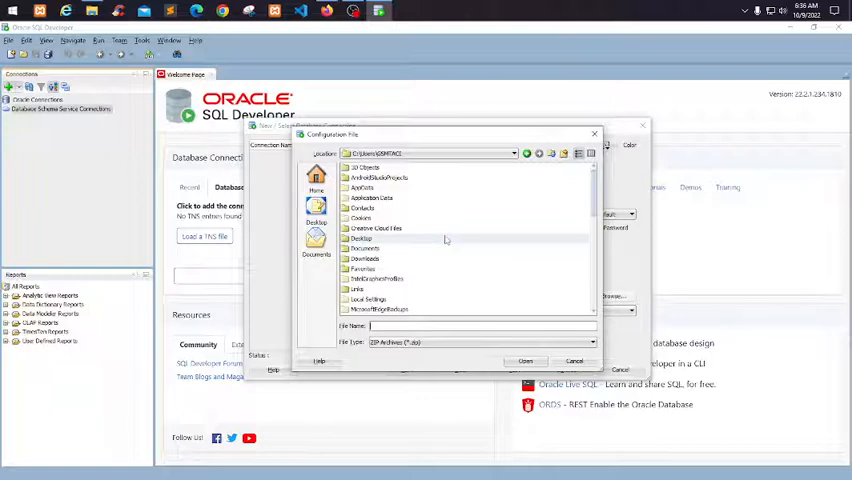
Set the atmagpantay wallet zip from Downloads as the configuration file and select a service
{"action": "left_click", "coordinate": [364, 260]}
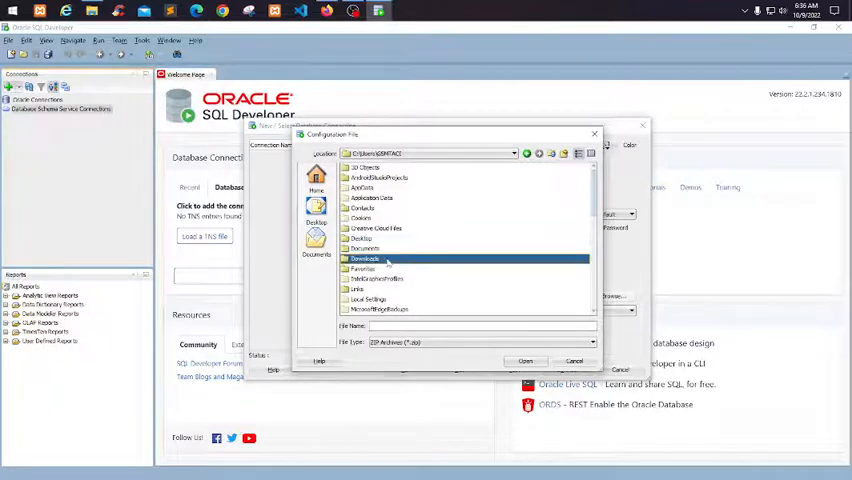
{"action": "double_click", "coordinate": [364, 260]}
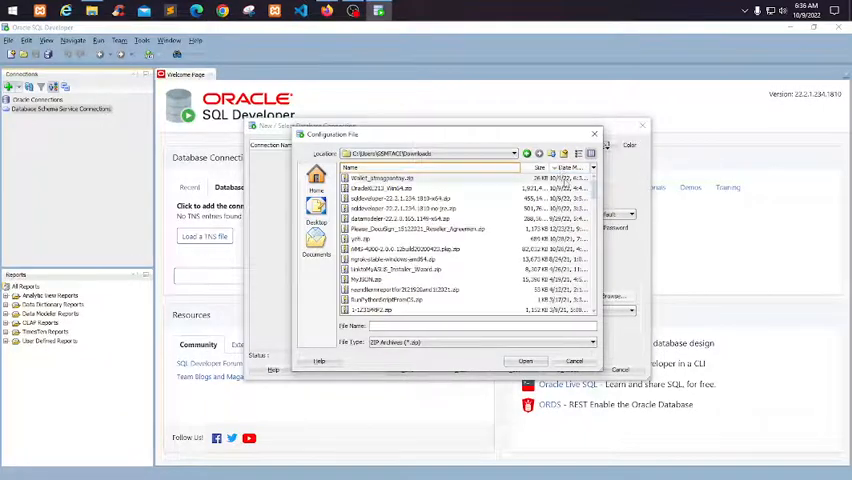
{"action": "left_click", "coordinate": [380, 178]}
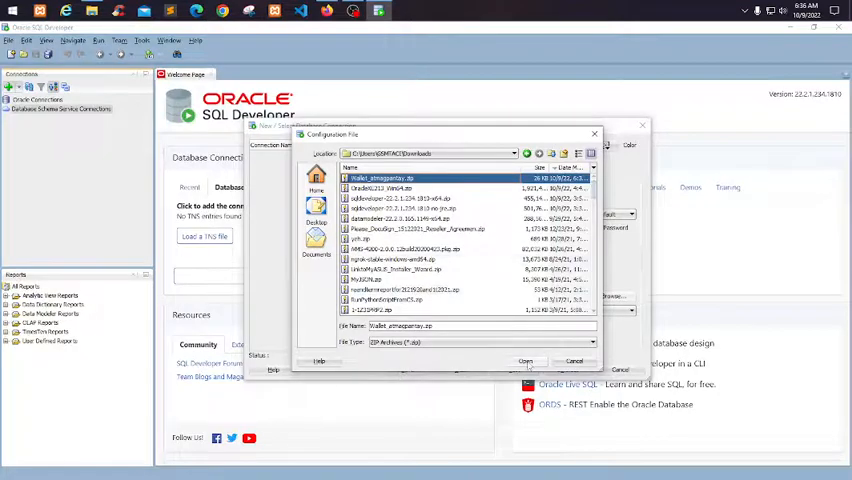
{"action": "left_click", "coordinate": [526, 360]}
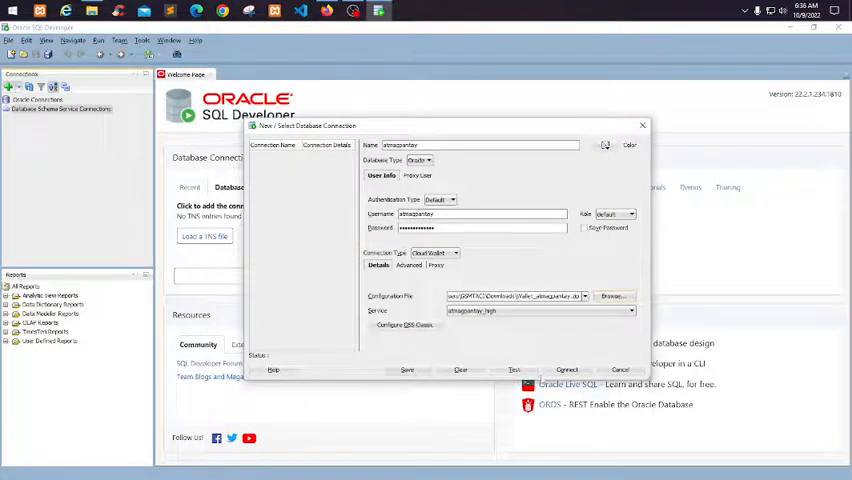
Test the connection for Status: Success, then save it into the connections list
{"action": "left_click", "coordinate": [512, 370]}
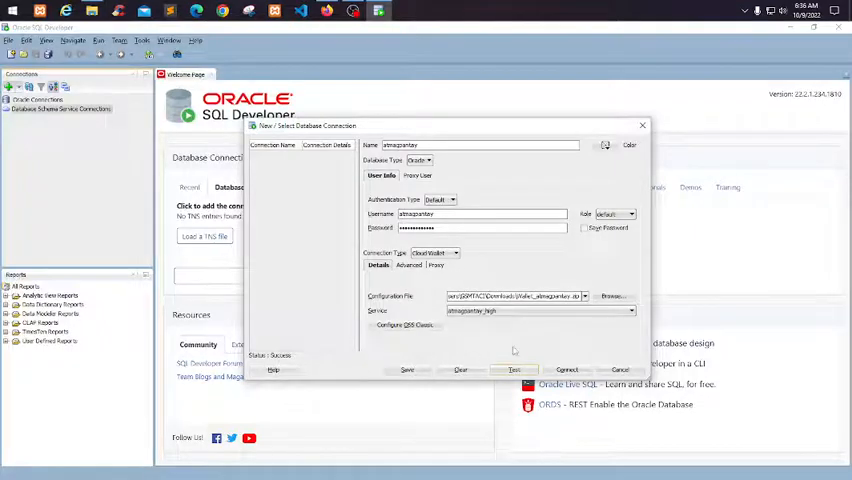
{"action": "left_click", "coordinate": [514, 370]}
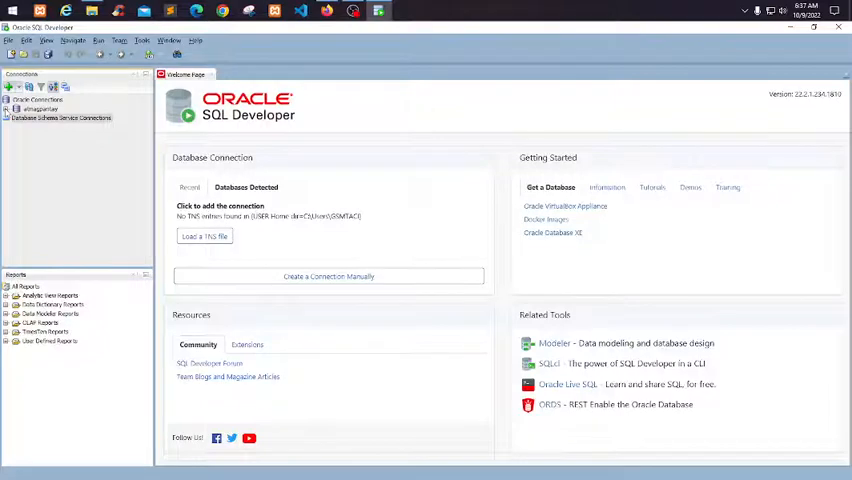
Connect to the saved atmagpantay cloud database, opening its worksheet and schema objects
{"action": "double_click", "coordinate": [40, 108]}
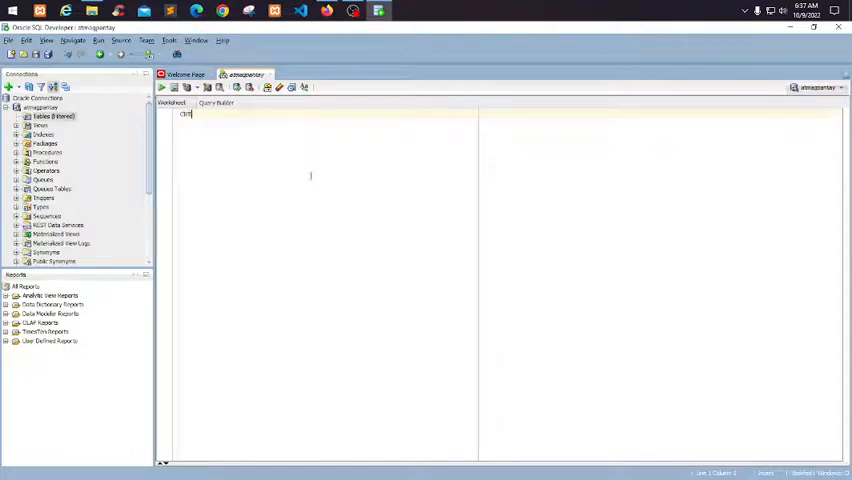
Run CREATE TABLE STUDENT with STUD_ID INTEGER PRIMARY KEY and STUD_NAME VARCHAR2(100)
{"action": "type", "text": "CREATE T"}
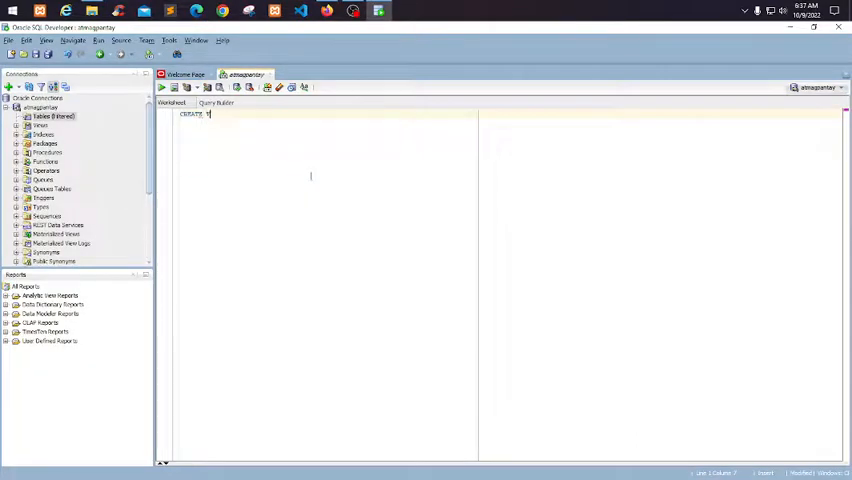
{"action": "type", "text": "ABLE"}
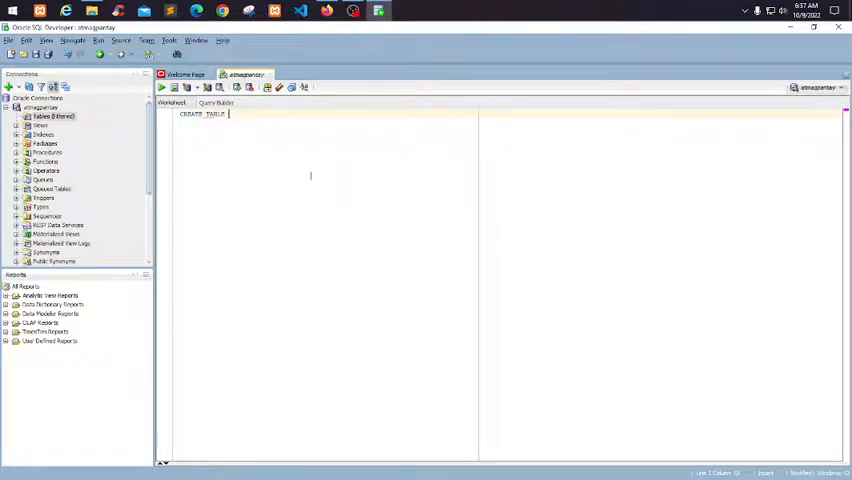
{"action": "type", "text": "ETS"}
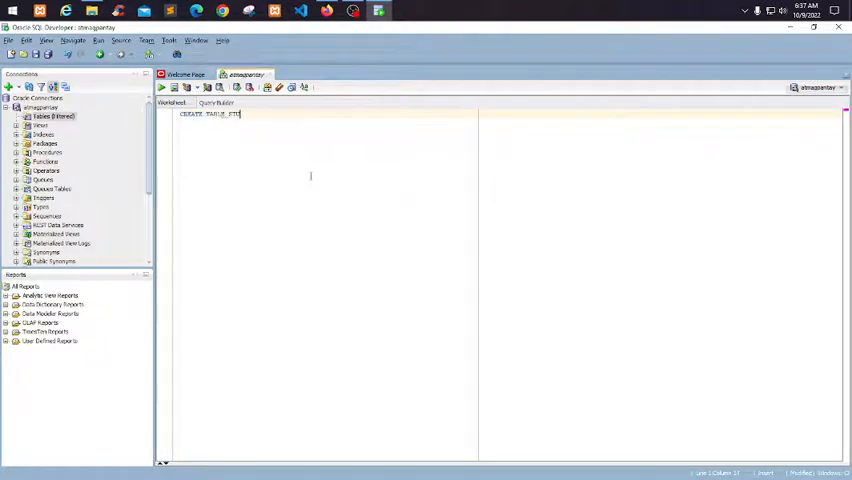
{"action": "type", "text": "STUDENT"}
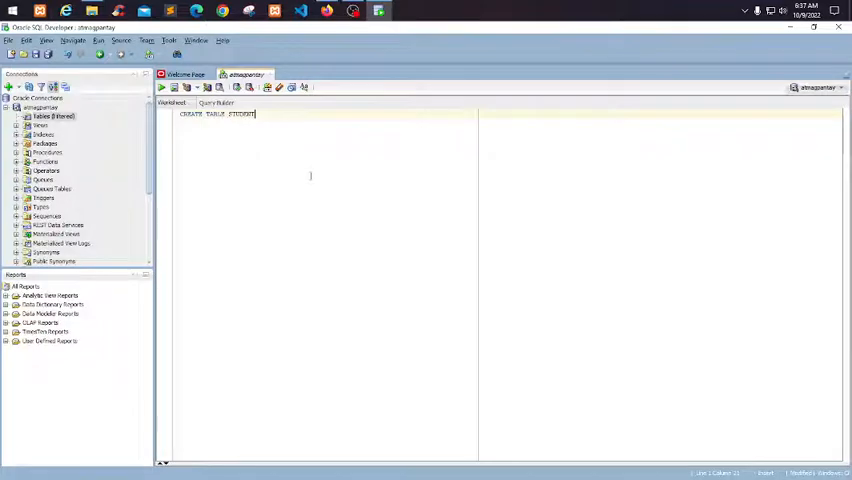
{"action": "type", "text": "("}
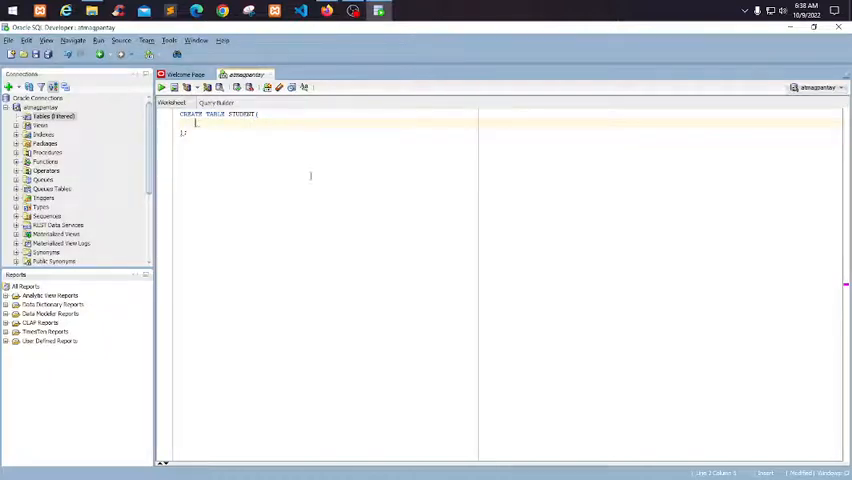
{"action": "type", "text": "STUD_ID"}
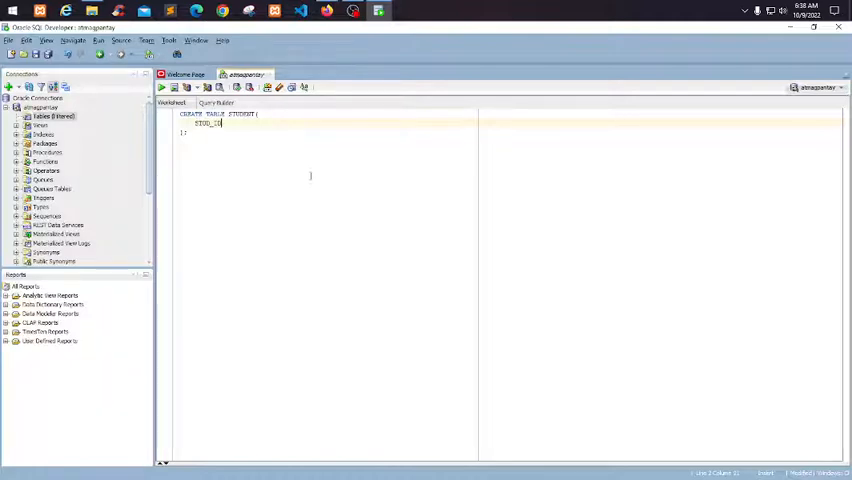
{"action": "type", "text": "INTEGER"}
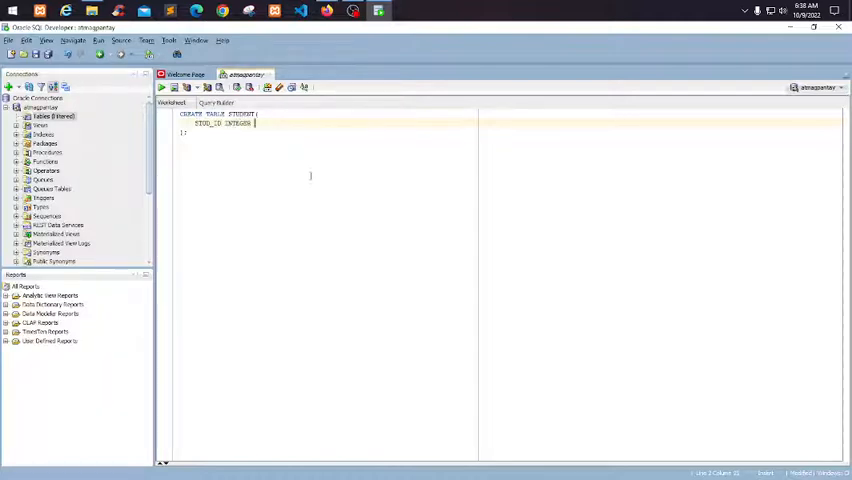
{"action": "type", "text": "PK"}
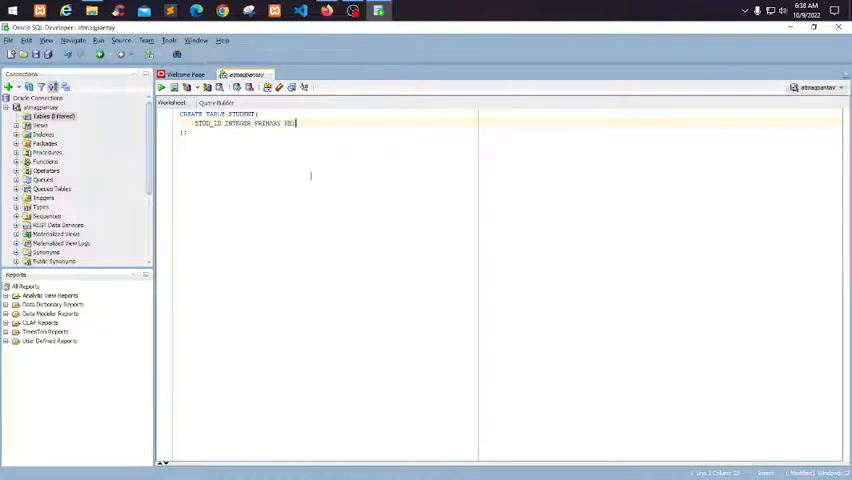
{"action": "type", "text": "NAME,"}
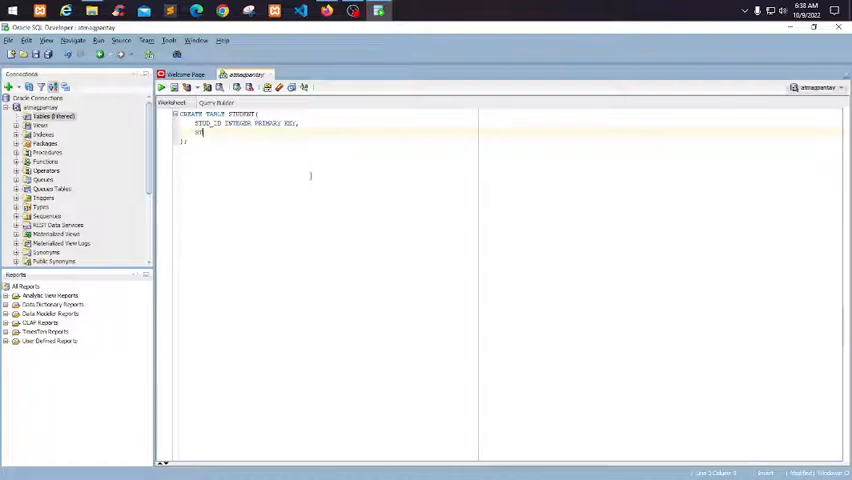
{"action": "type", "text": "STUD_NAME VAR"}
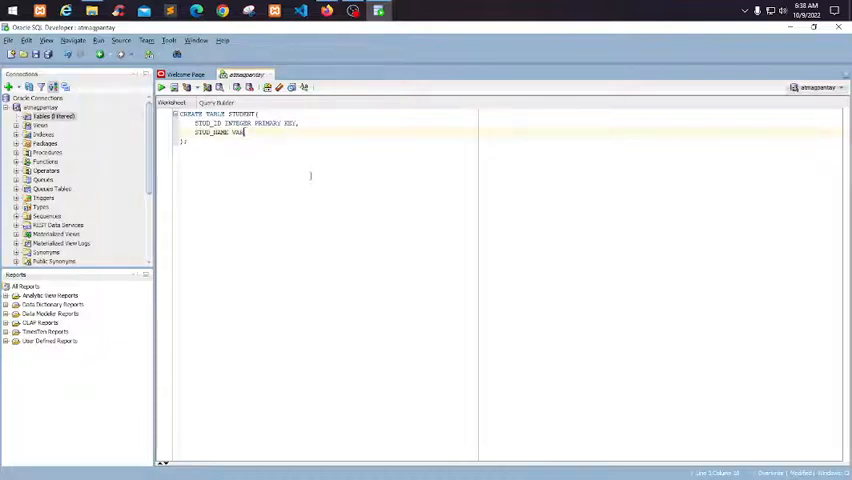
{"action": "type", "text": "CHAR"}
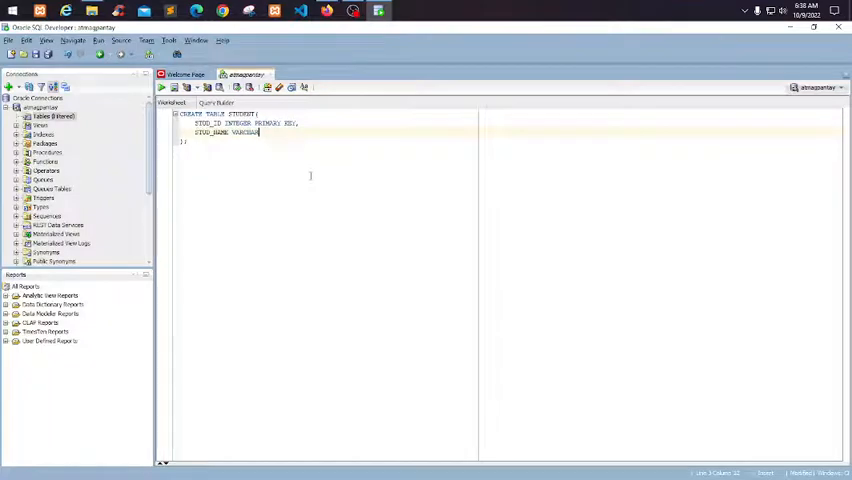
{"action": "type", "text": "(100)"}
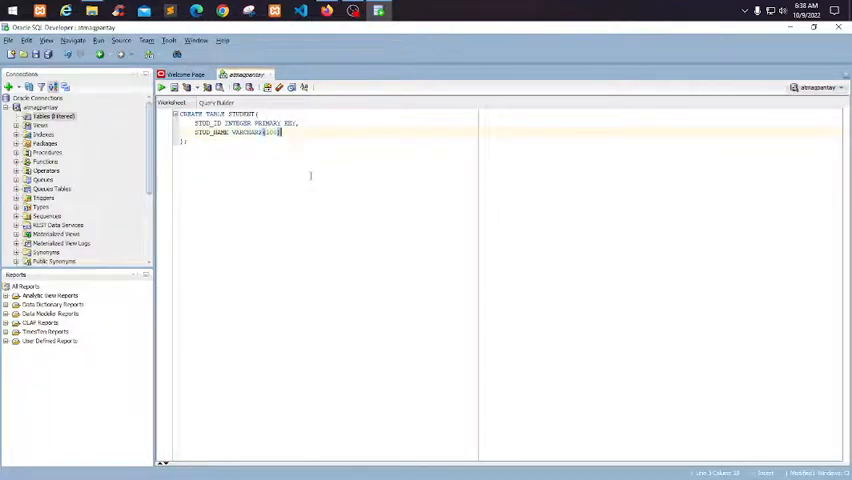
{"action": "left_click", "coordinate": [162, 88]}
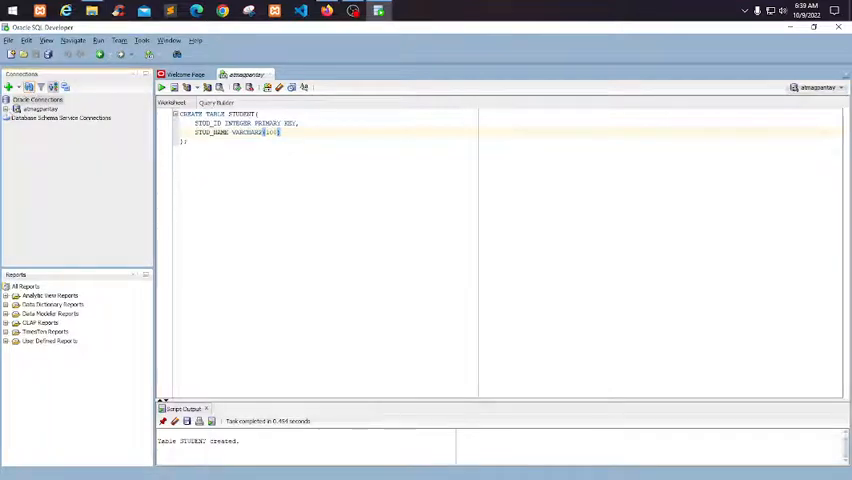
Expand Tables and open STUDENT to view its STUD_ID and STUD_NAME columns
{"action": "left_click", "coordinate": [10, 100]}
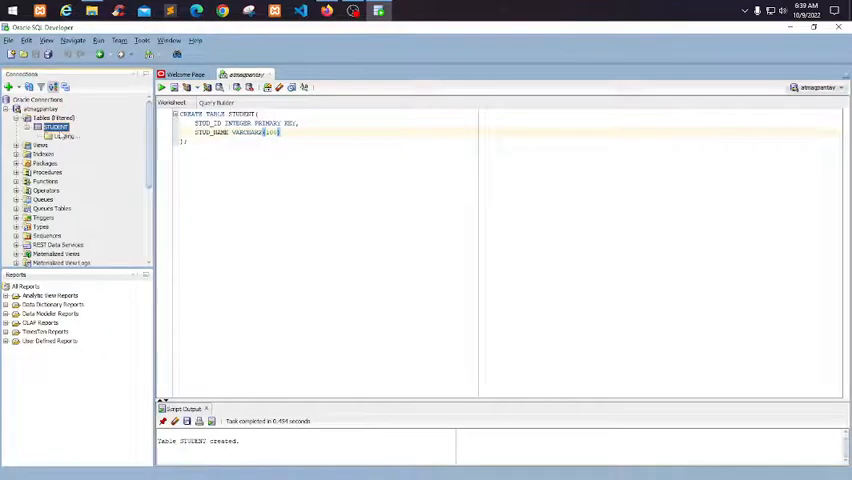
{"action": "left_click", "coordinate": [48, 128]}
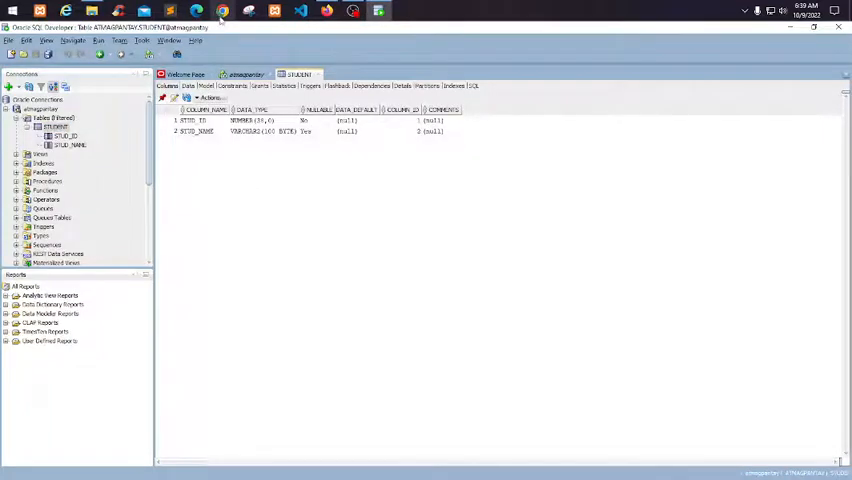
{"action": "mouse_move", "coordinate": [276, 54]}
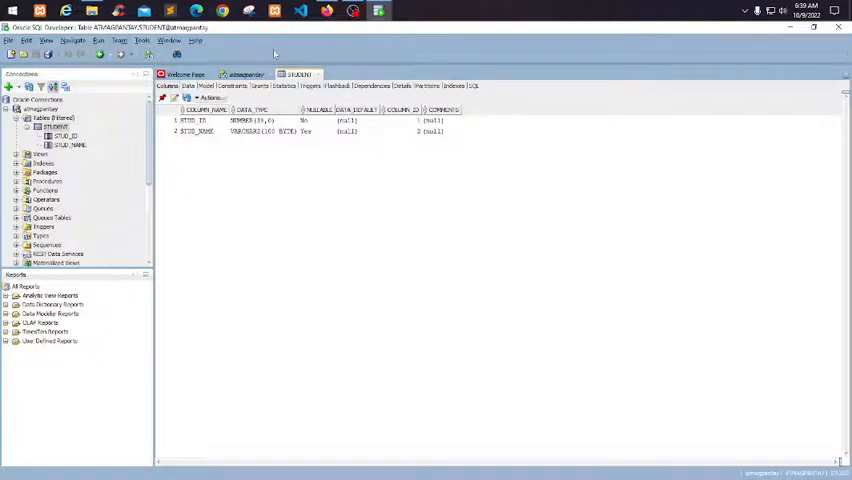